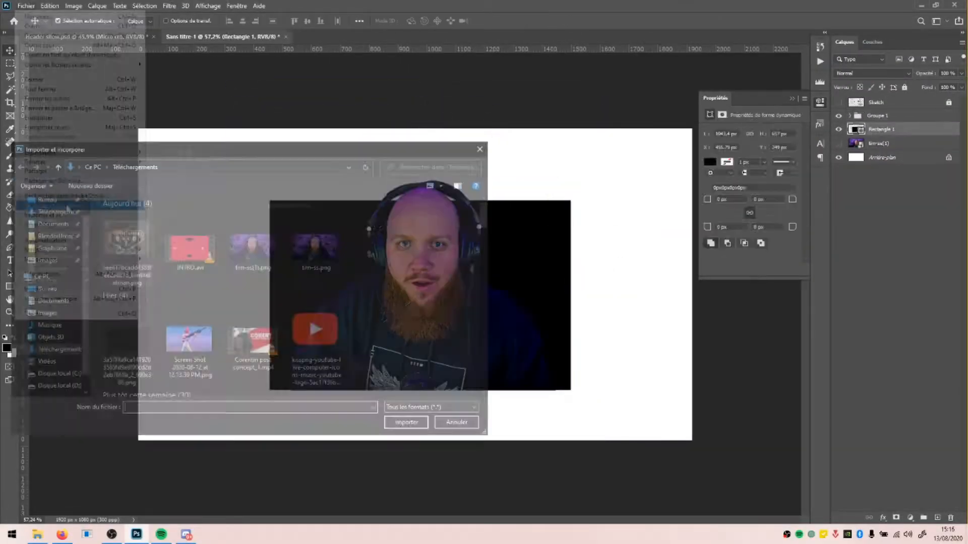
Place the webcam image into the thumbnail and bring up its layer options.
click(406, 423)
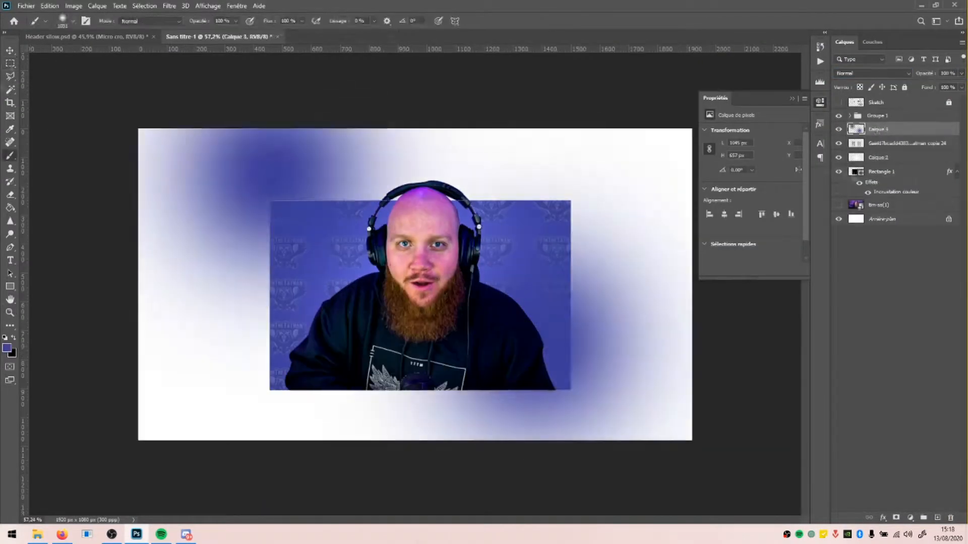
right_click(890, 129)
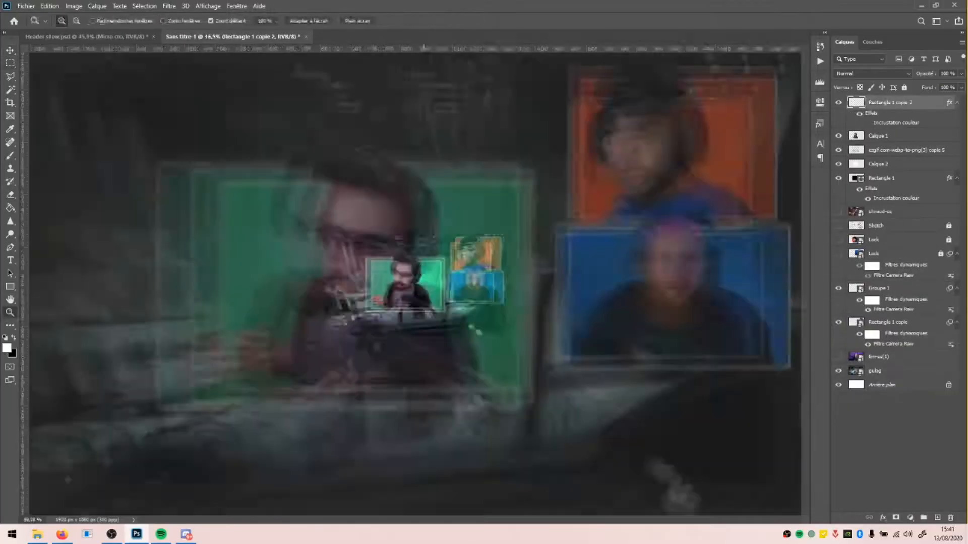
Switch to the Qfn x Stabz asset pack document with the yellow quote text.
click(241, 37)
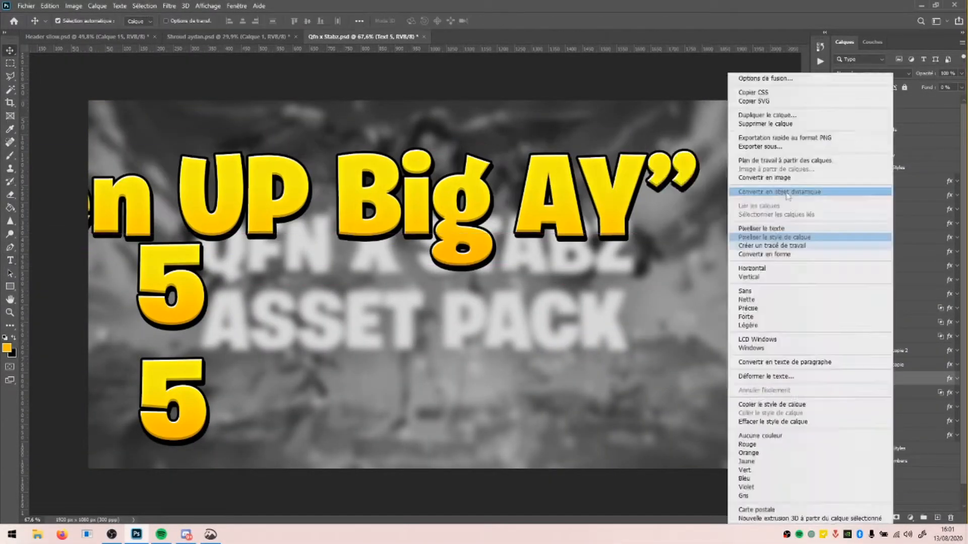
Add the yellow outlined 'AAAHHHHH' quote under the blue webcam box using the asset-pack style.
click(225, 36)
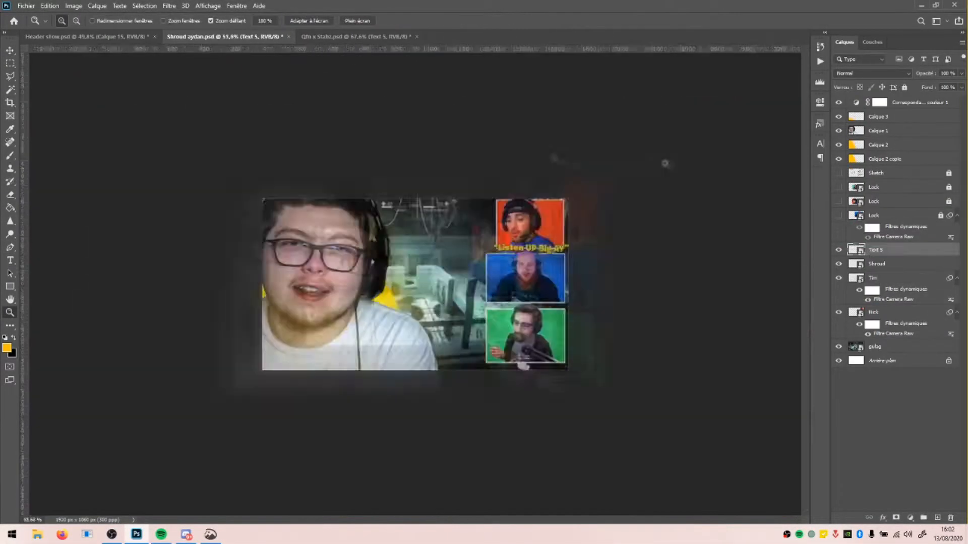
click(356, 36)
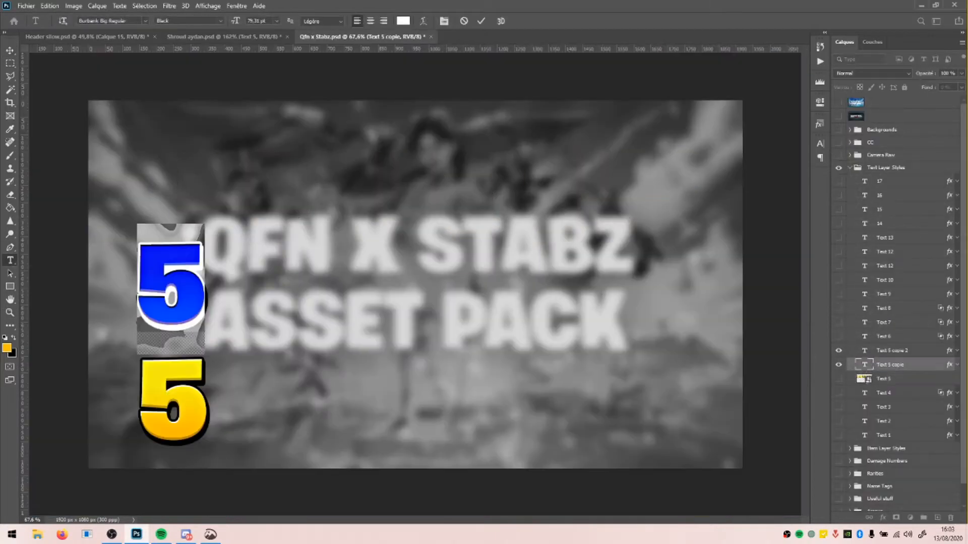
text(AAAHHHHH!!”)
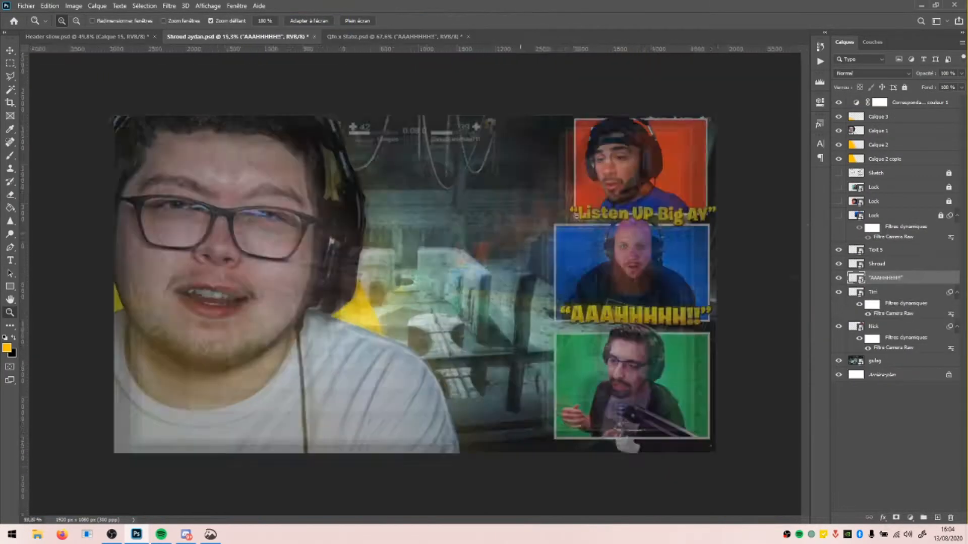
click(383, 37)
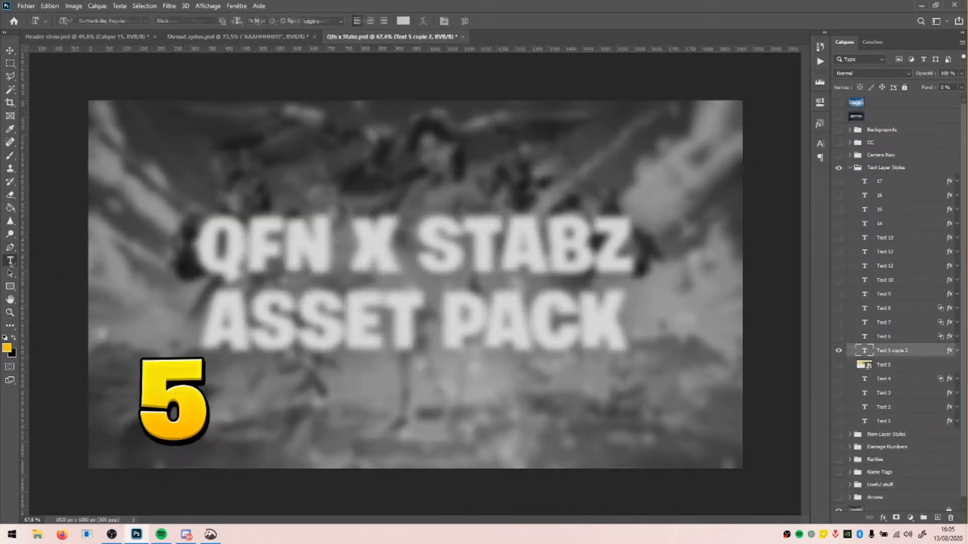
click(241, 36)
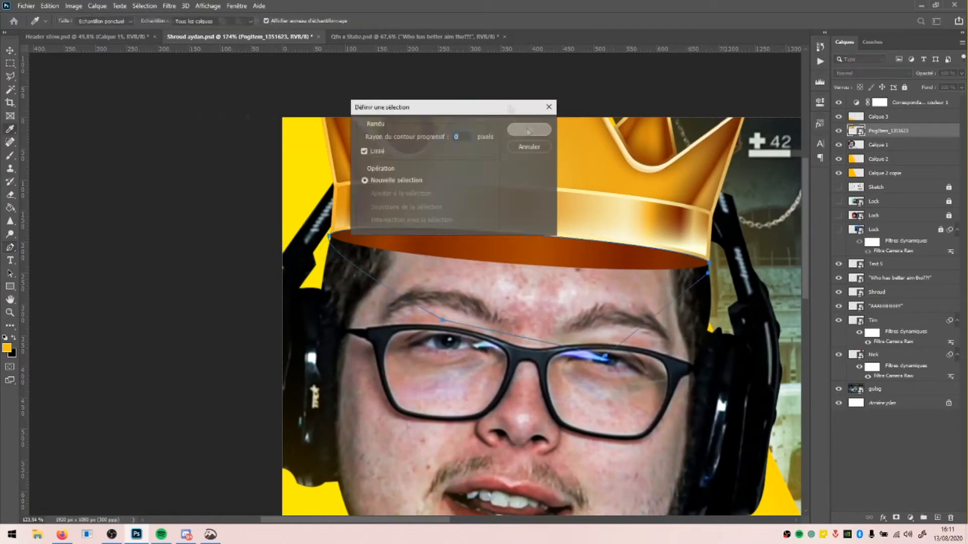
Select the head for the crown, fetch the crown image, and Gaussian-blur the gulag gameplay layer.
click(527, 130)
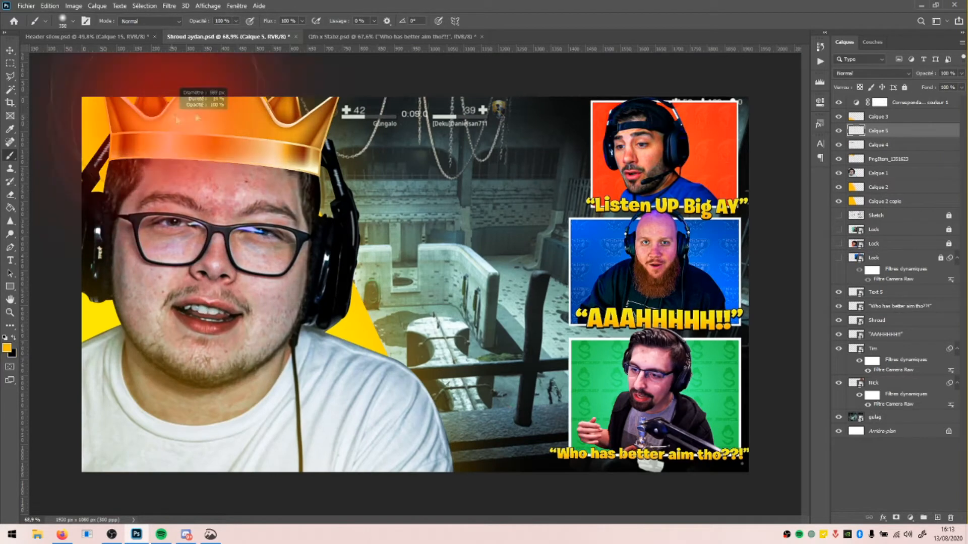
click(369, 36)
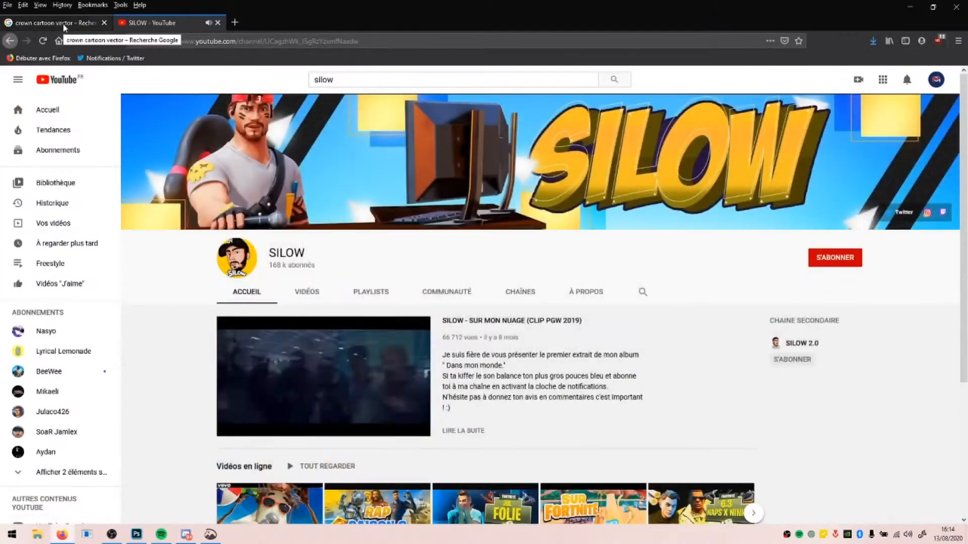
click(136, 535)
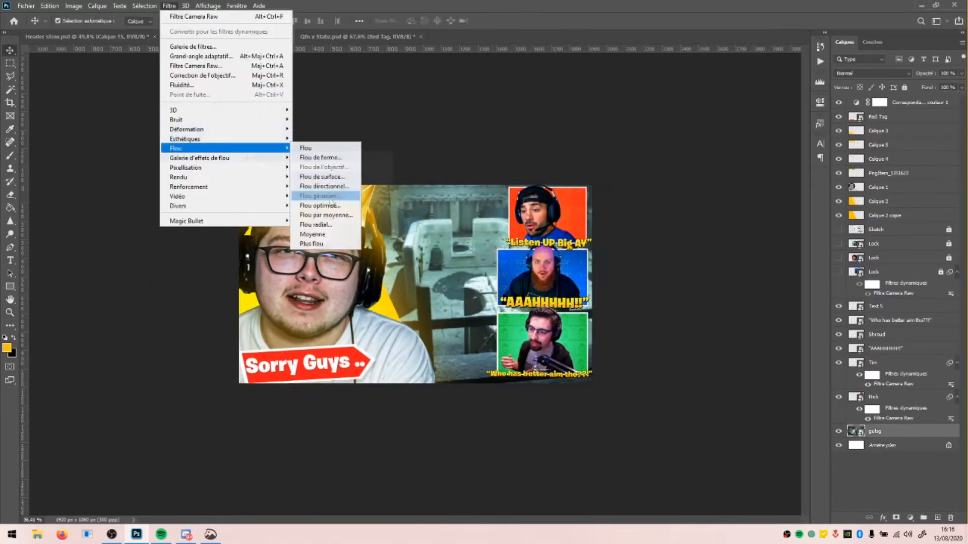
click(320, 195)
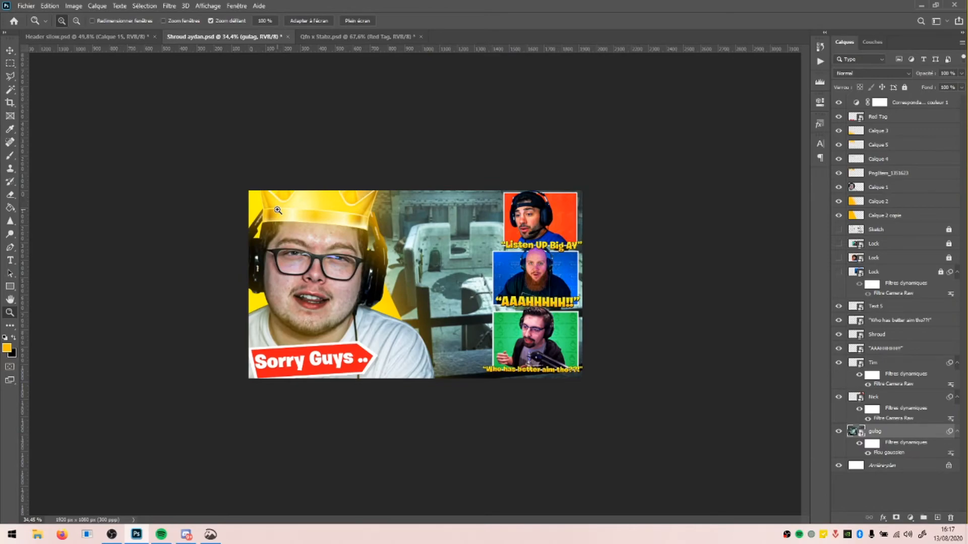